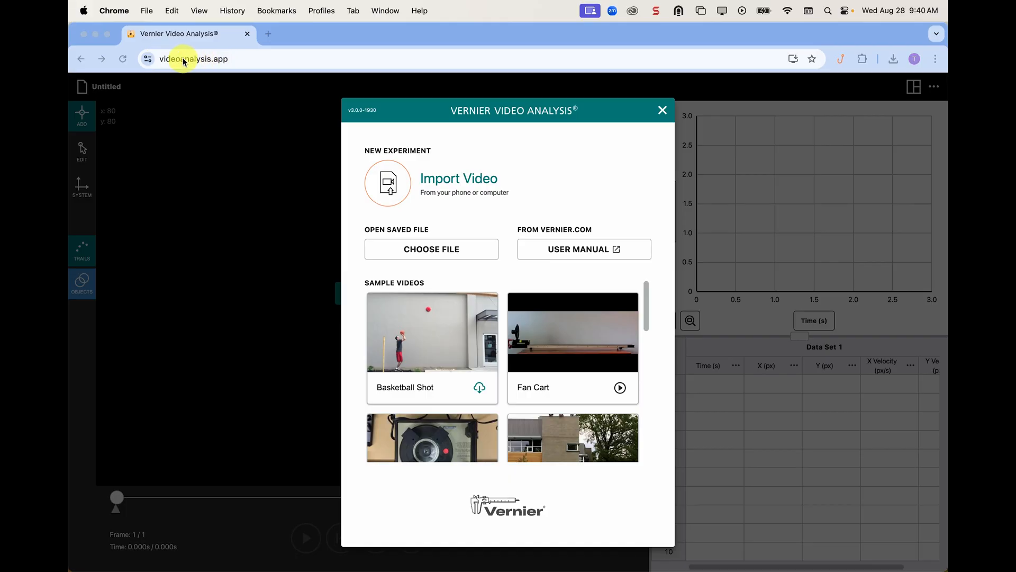
Step: Import IMG_2207.MOV from the Basketball folder as a new experiment
left_click(187, 58)
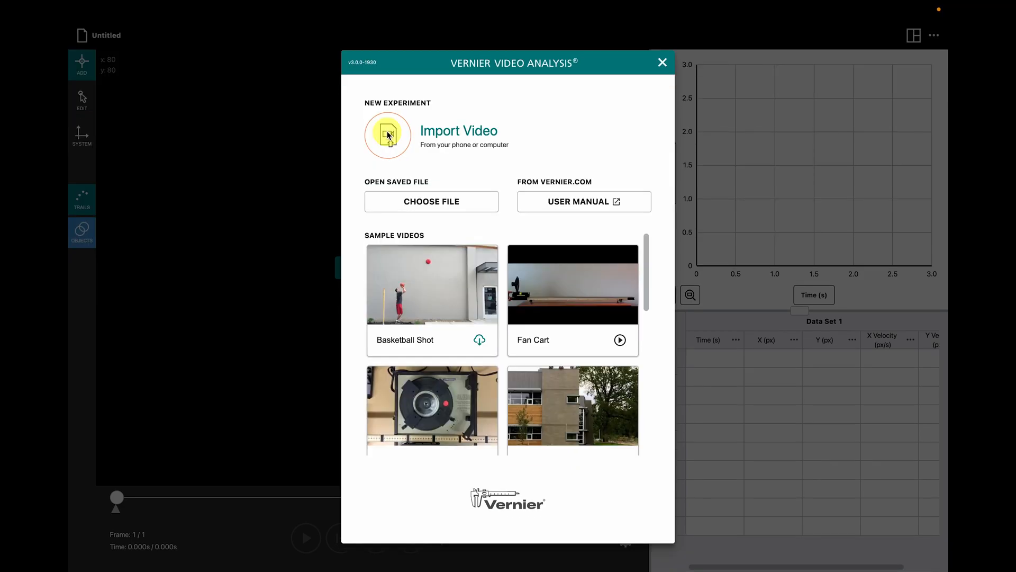
mouse_move(439, 170)
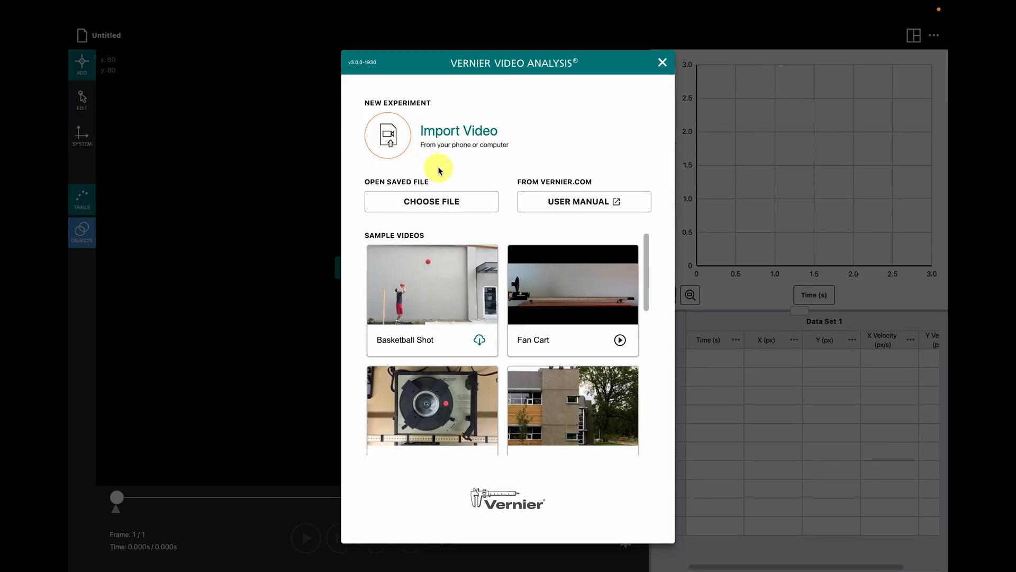
mouse_move(532, 455)
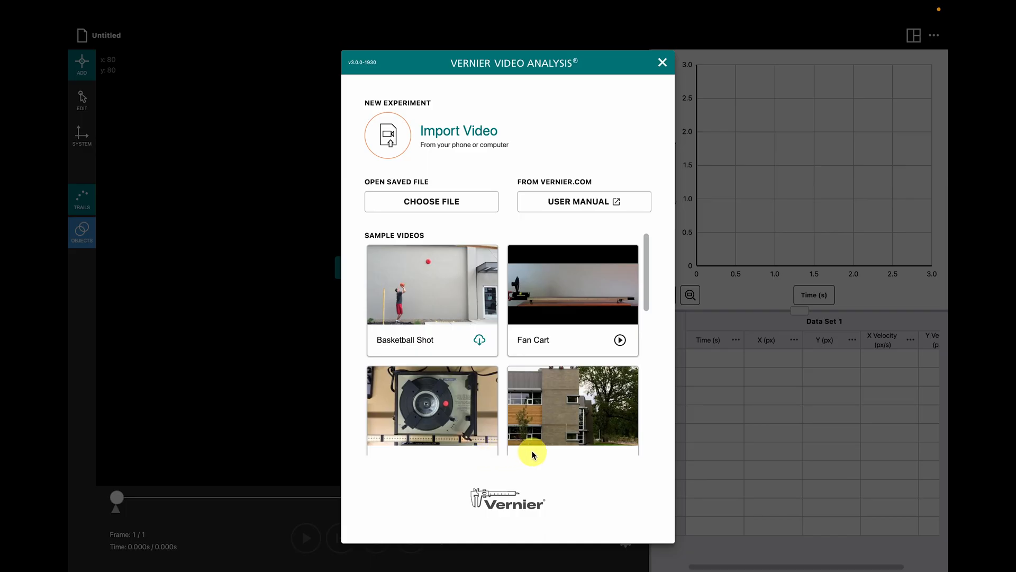
mouse_move(399, 154)
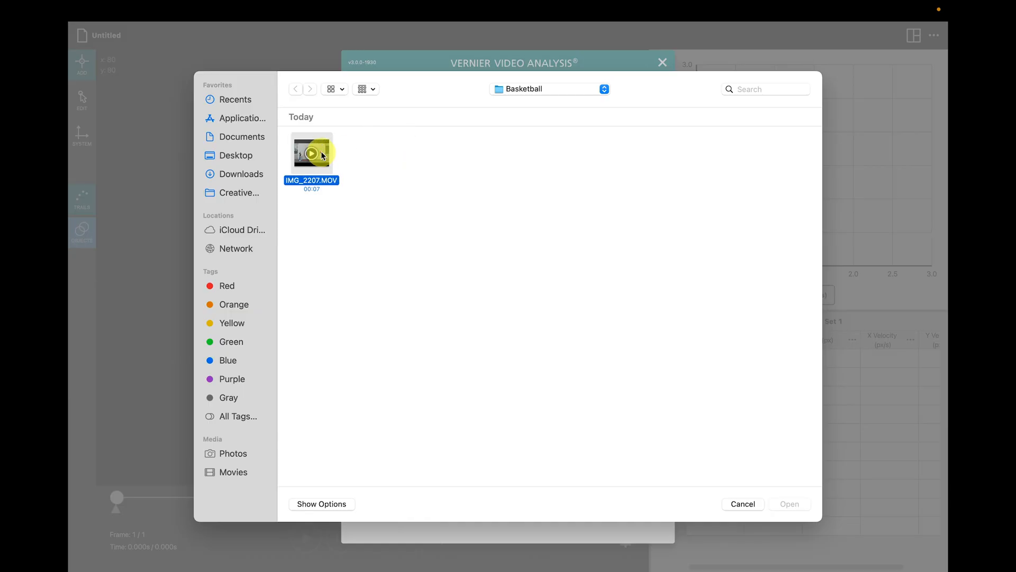
left_click(742, 503)
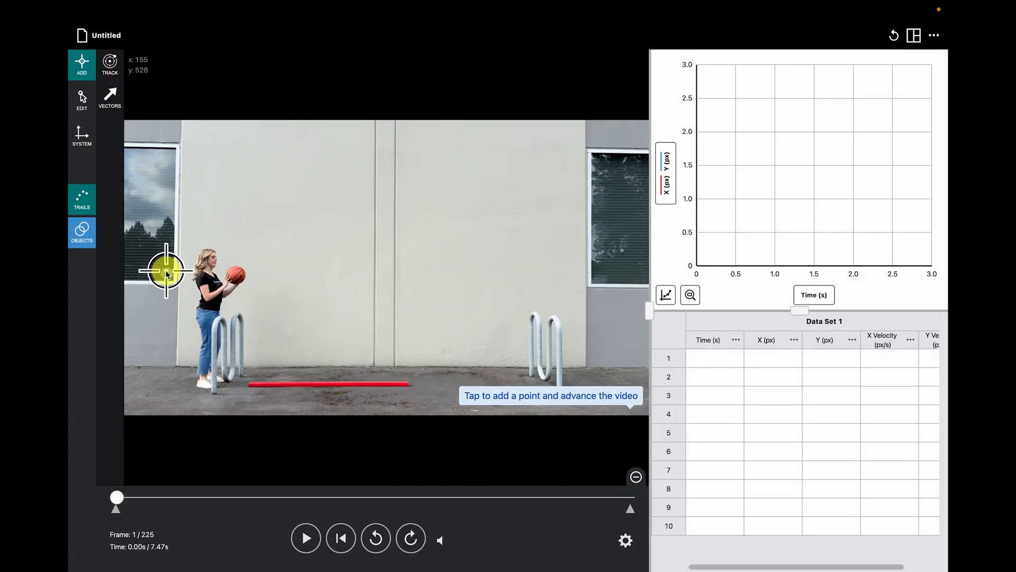
mouse_move(525, 395)
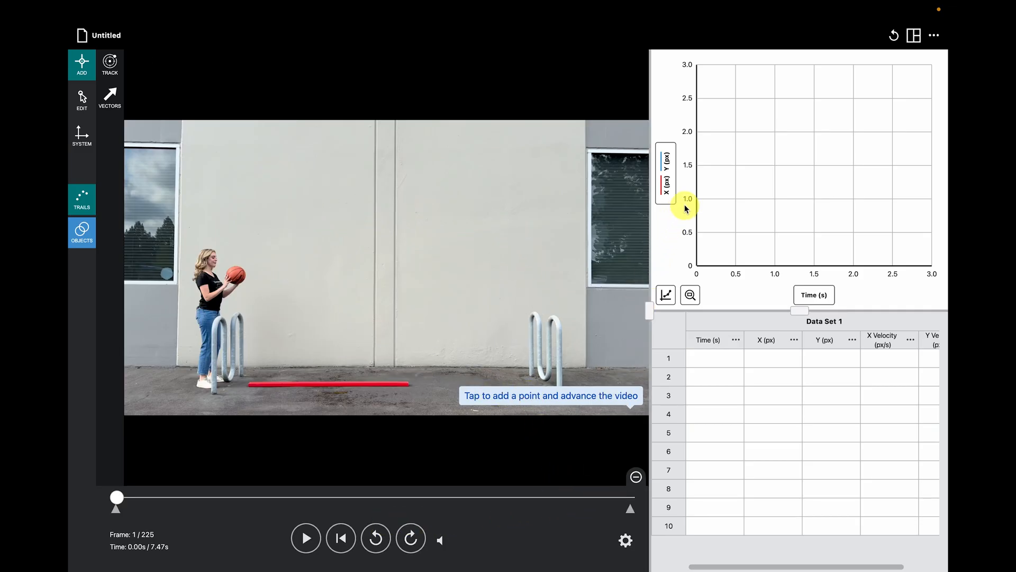
mouse_move(693, 205)
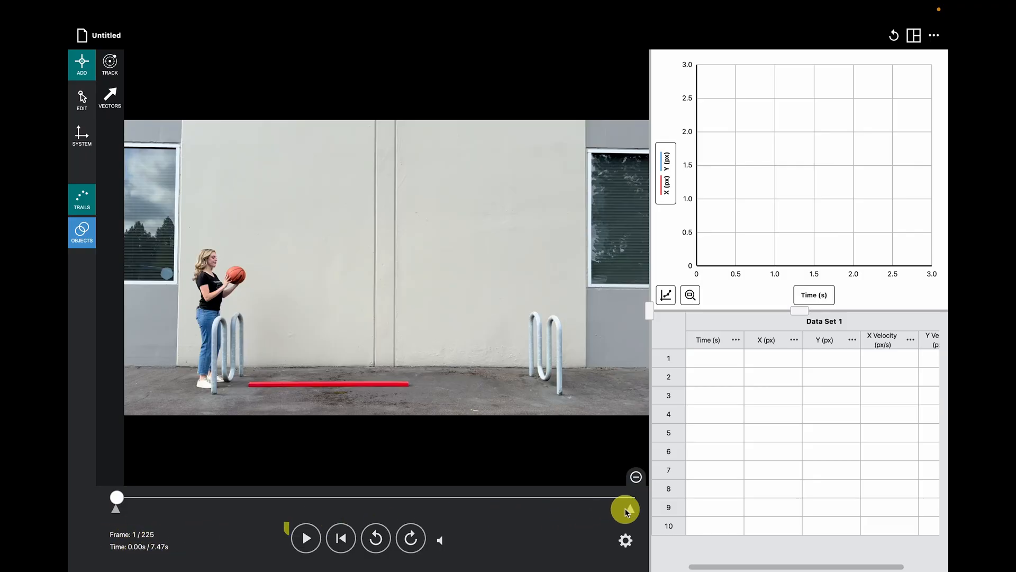
Step: Set Advance Frames to 2 frames in the Advanced Video Options
left_click(624, 540)
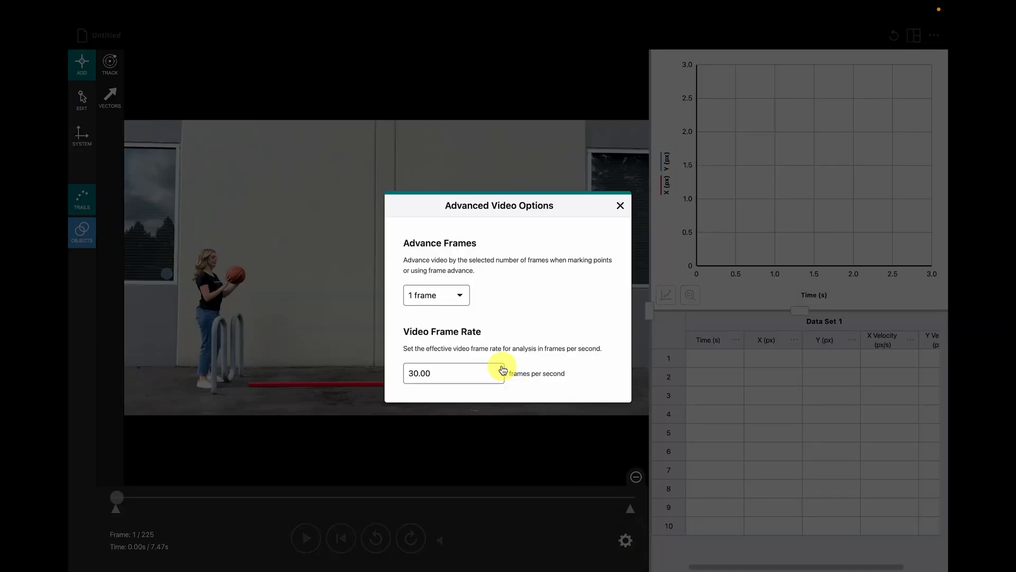
left_click(436, 295)
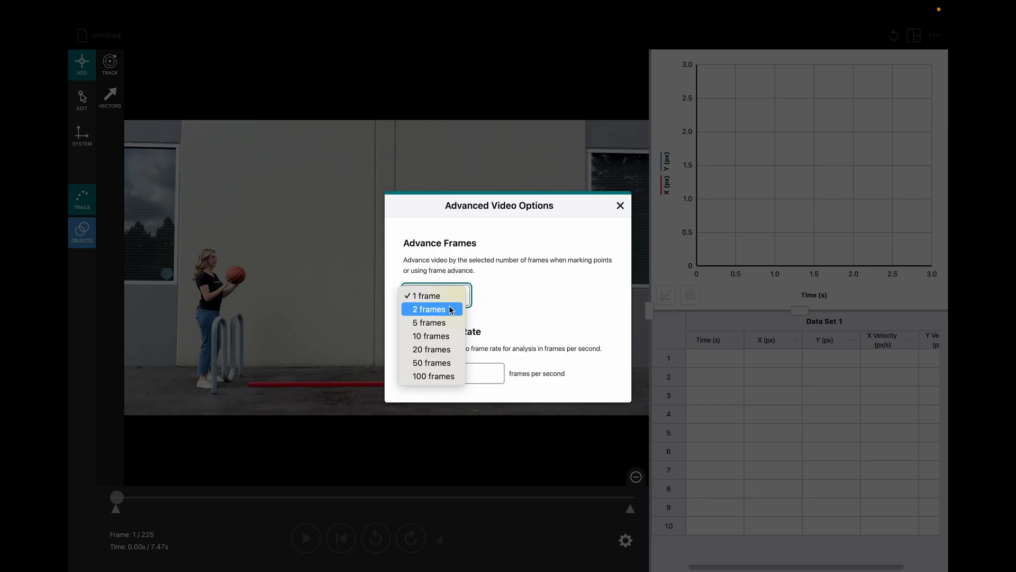
left_click(428, 309)
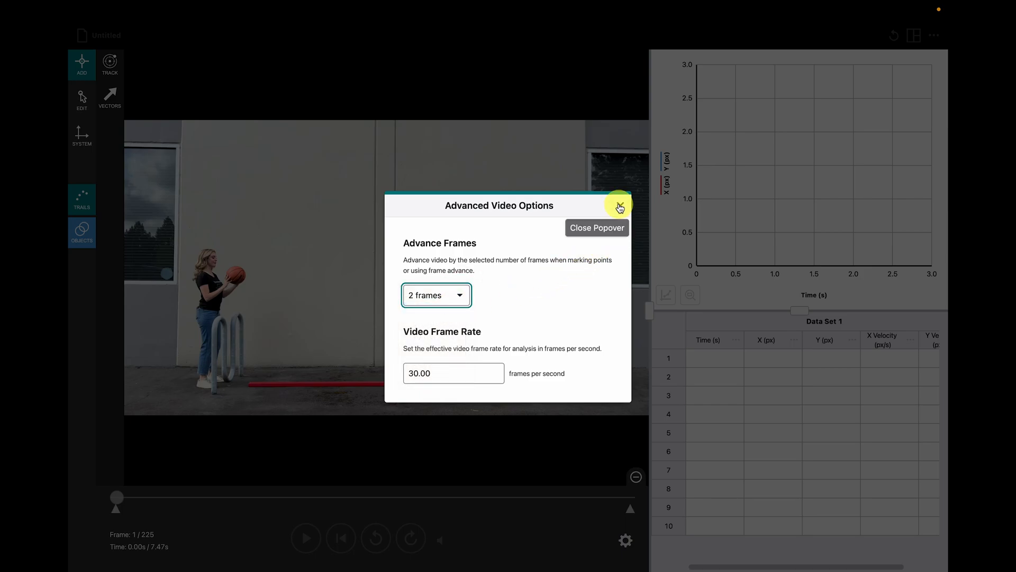
left_click(618, 204)
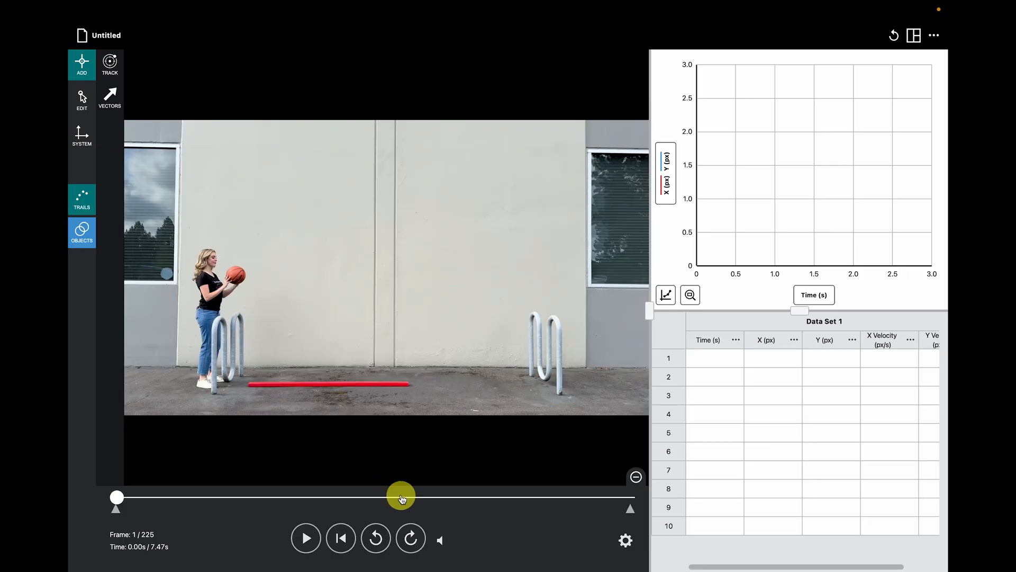
Step: Step the video forward a few frames toward the ball's release around frame 51
left_click(411, 538)
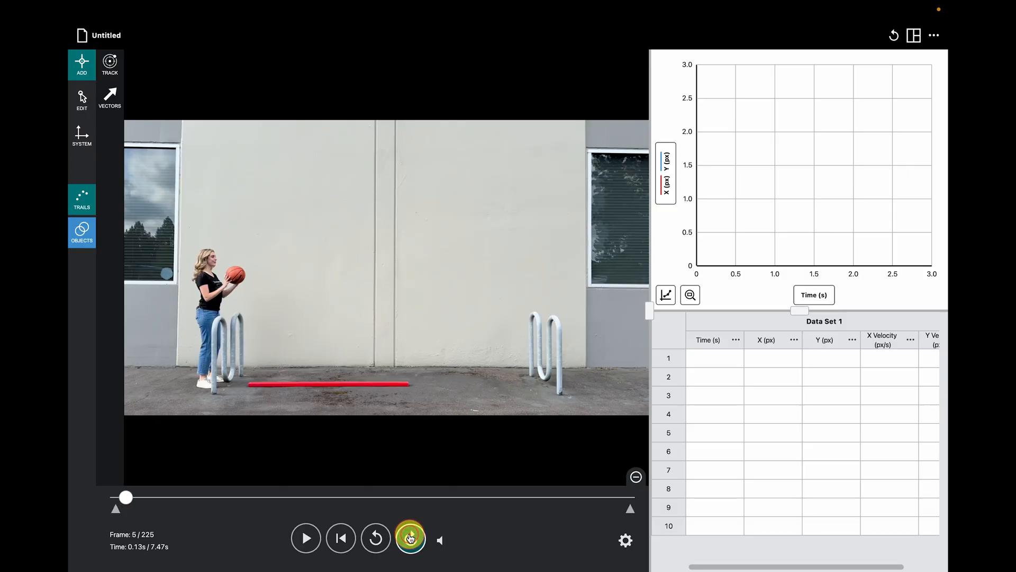
left_click(409, 538)
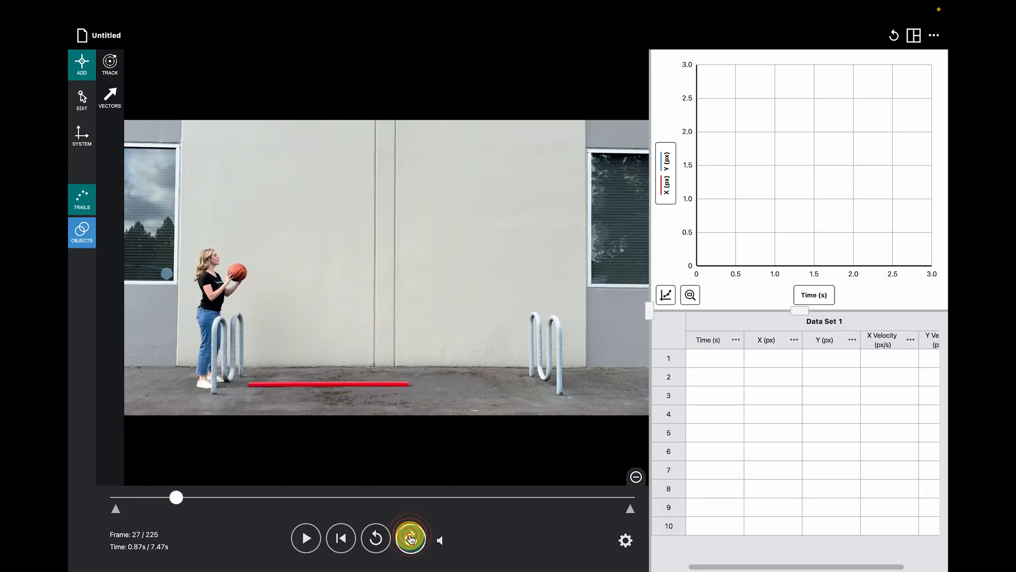
left_click(410, 537)
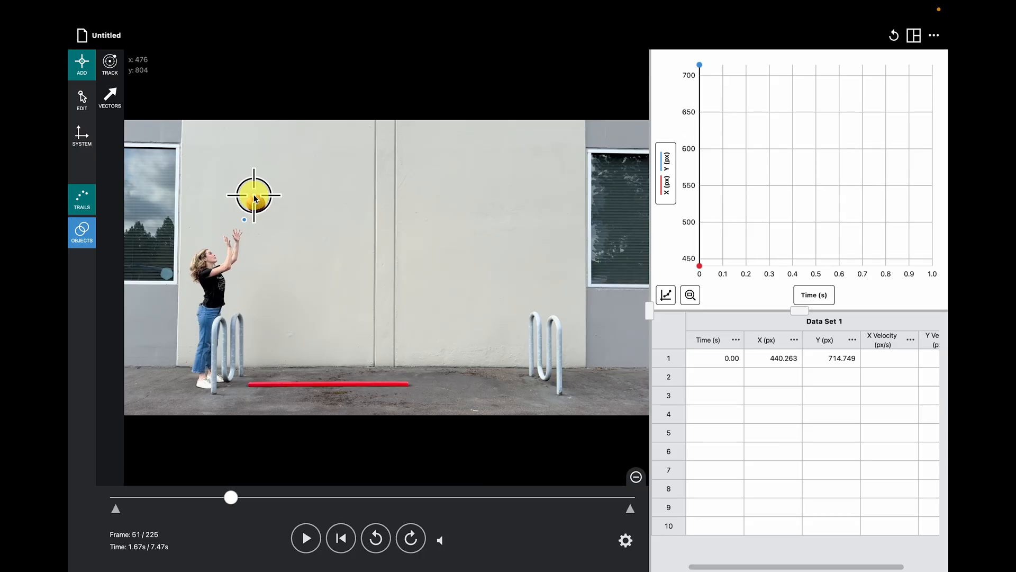
Step: Mark the ball's position in each frame along its arc through twenty points to 1.27 s
left_click(264, 176)
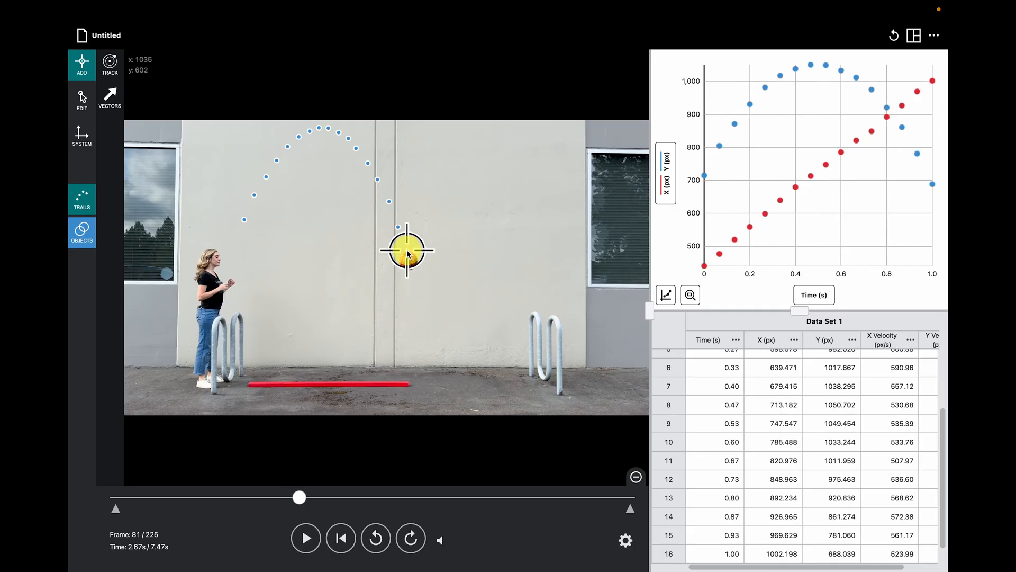
left_click(444, 366)
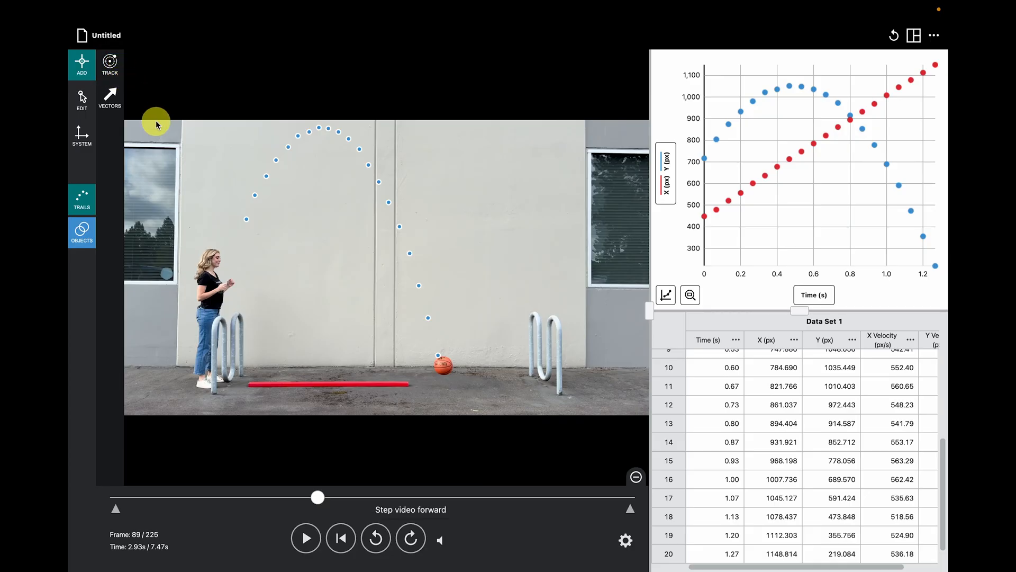
mouse_move(120, 148)
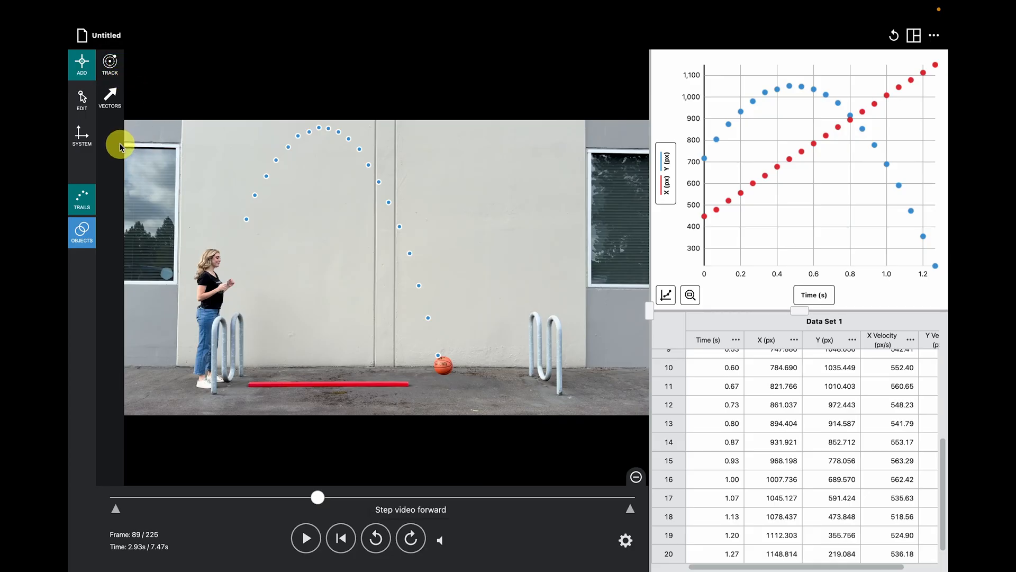
left_click(82, 137)
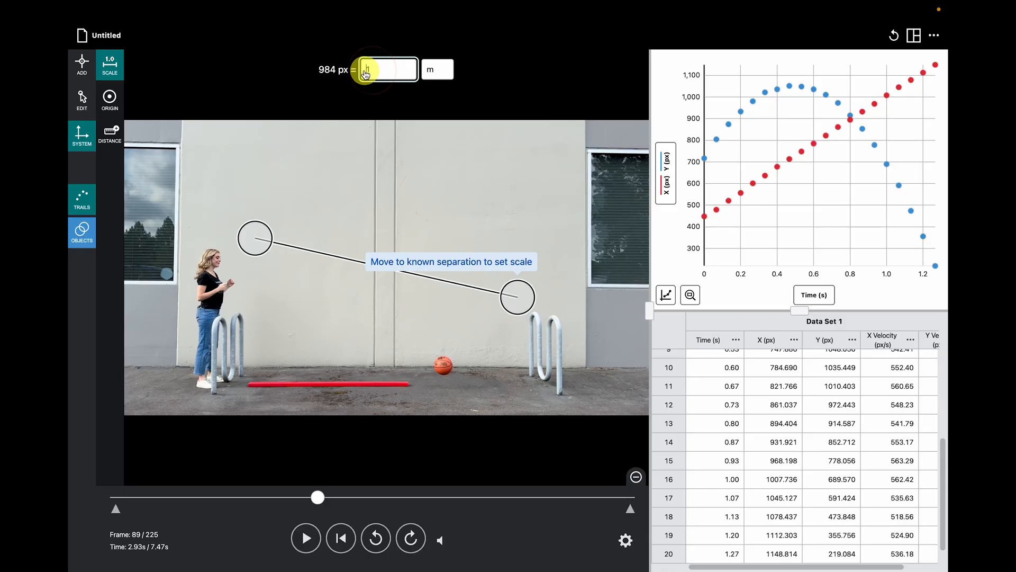
Step: Scale the red floor bar so 595 px measures 1 m, converting data to meters
type("2")
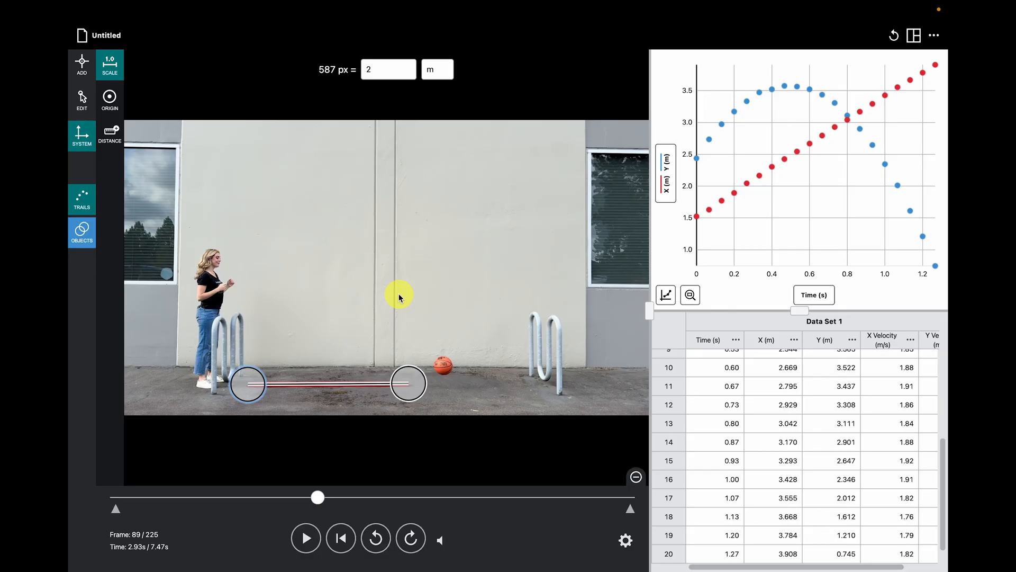
left_click(81, 62)
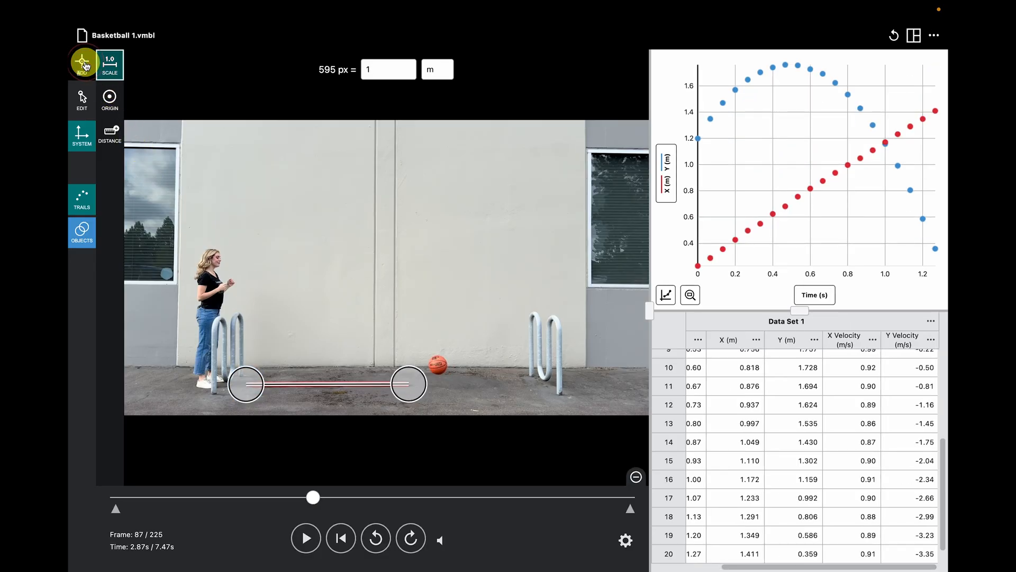
Step: Step back to frame 49 and show the origin axes from the System tools for repositioning
left_click(81, 64)
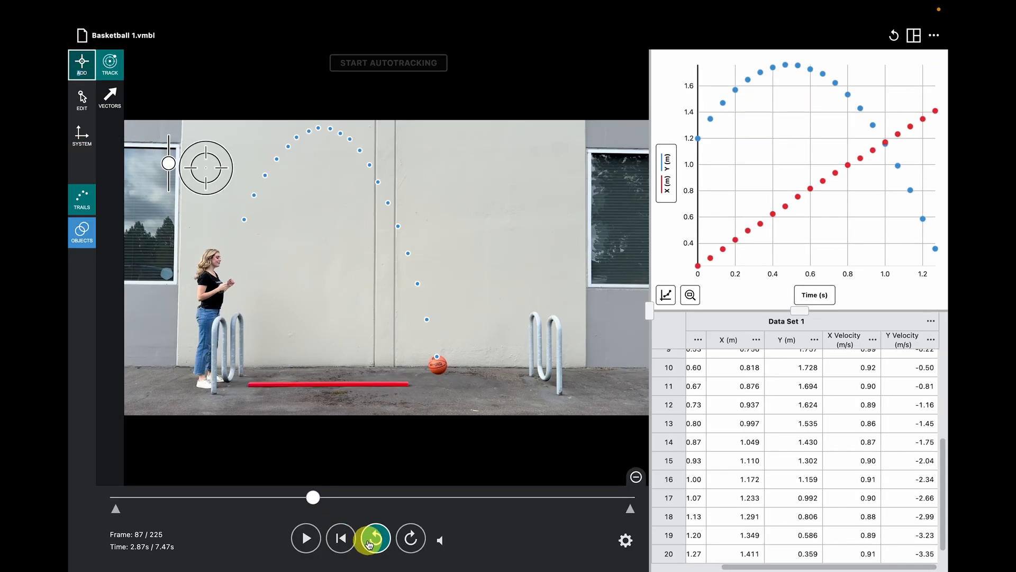
left_click(373, 538)
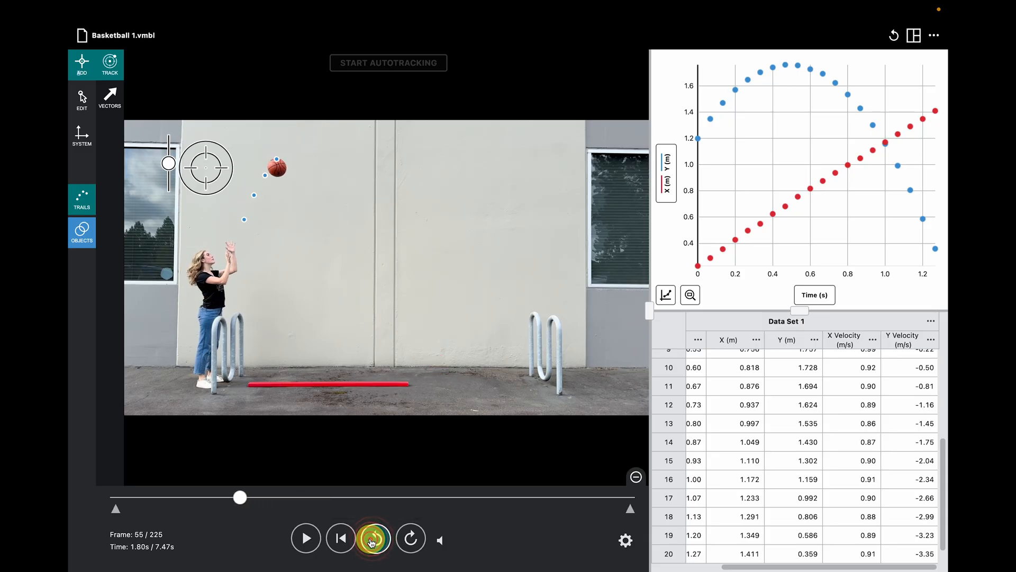
left_click(375, 537)
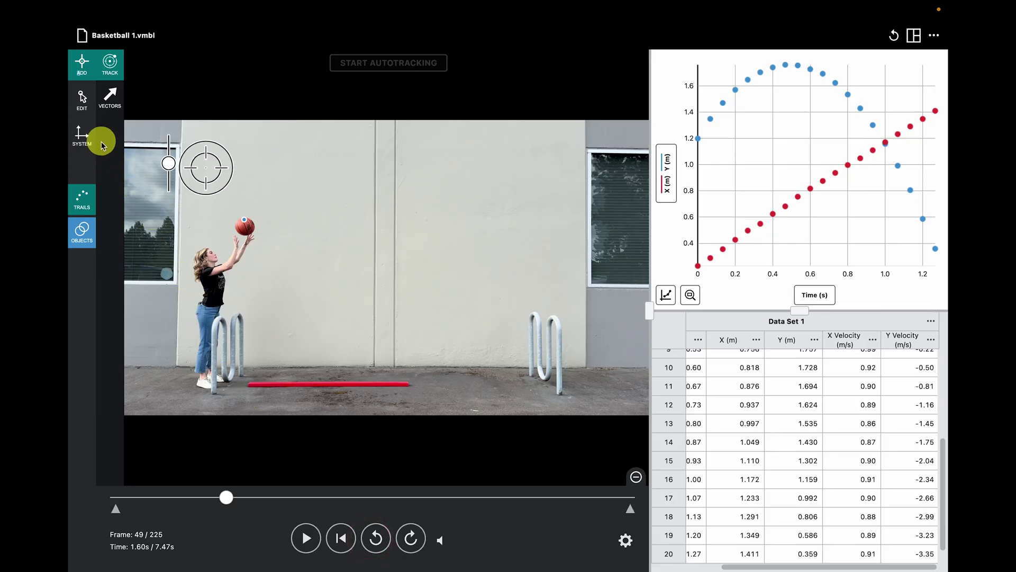
left_click(110, 64)
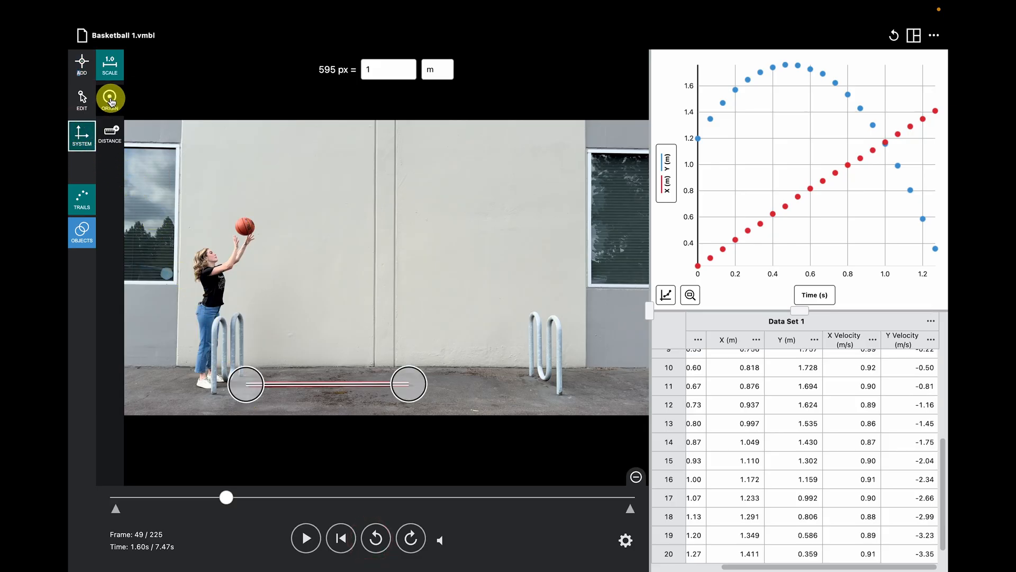
left_click(109, 99)
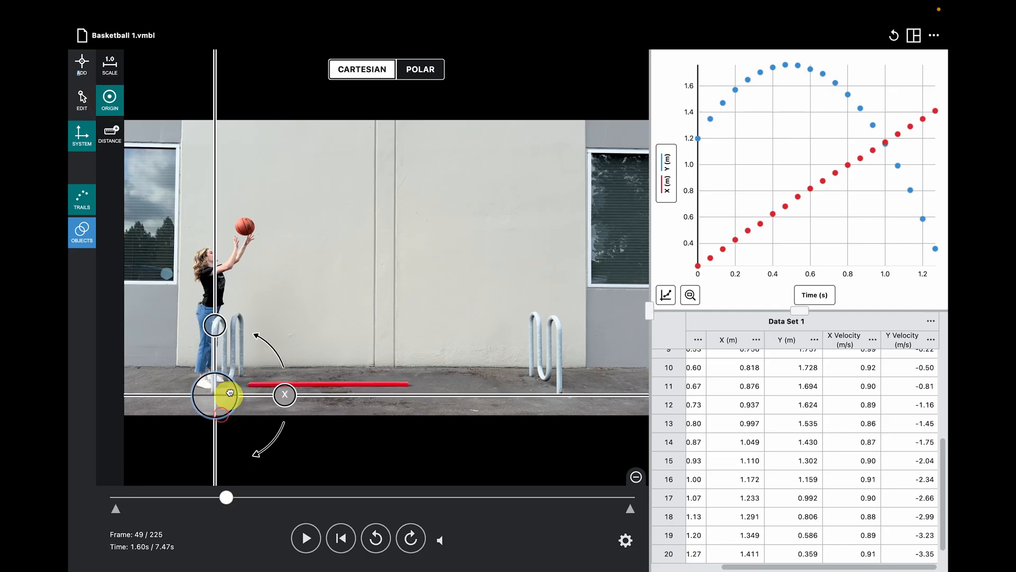